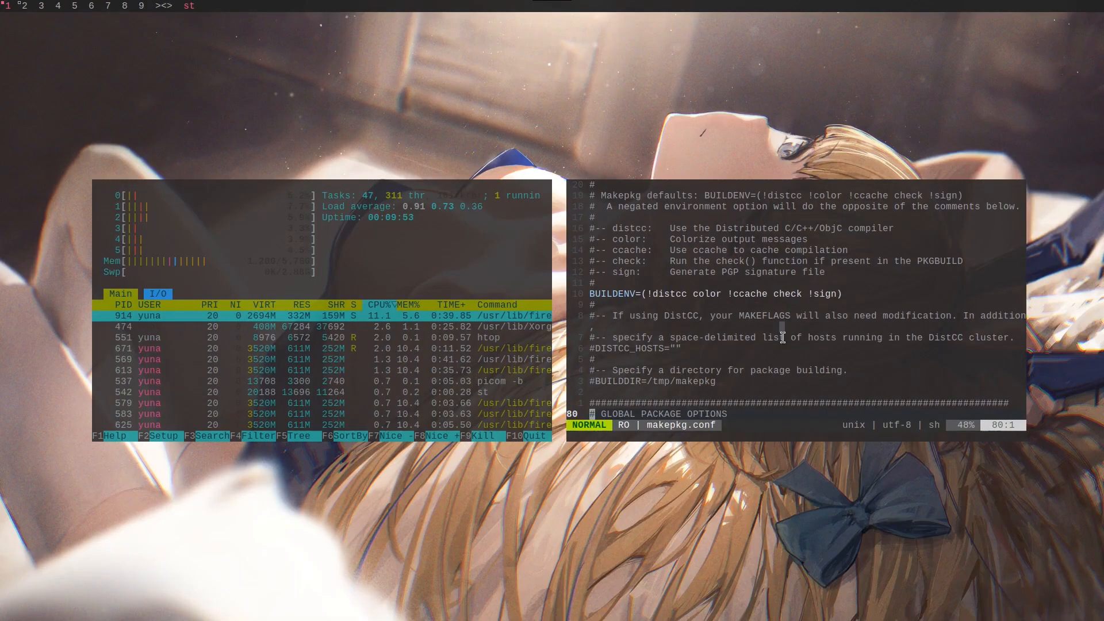
scroll(down, 3)
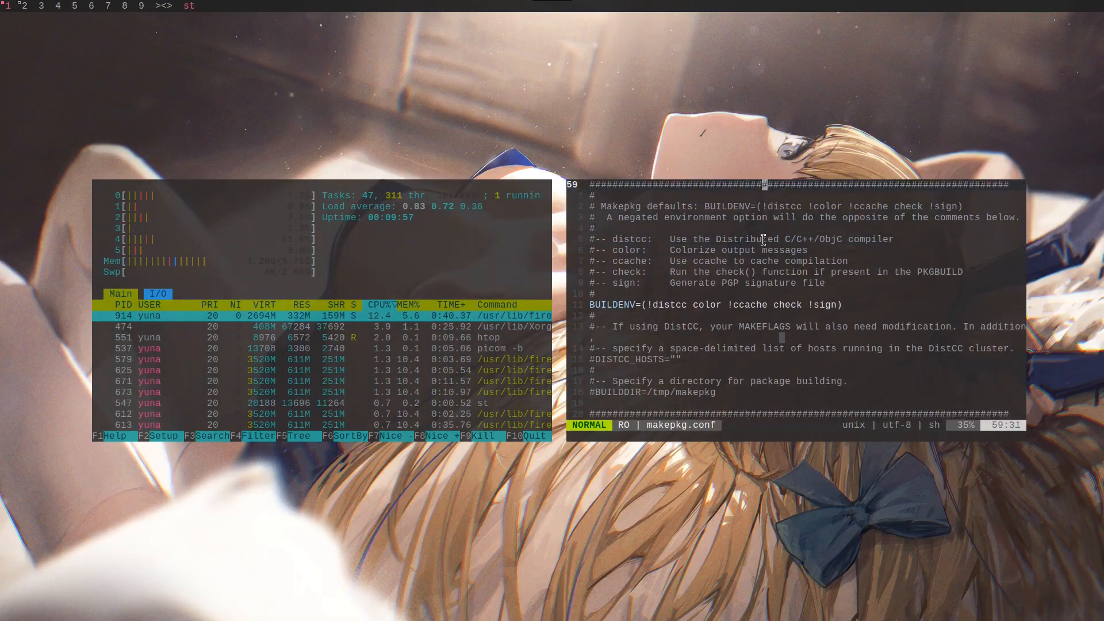